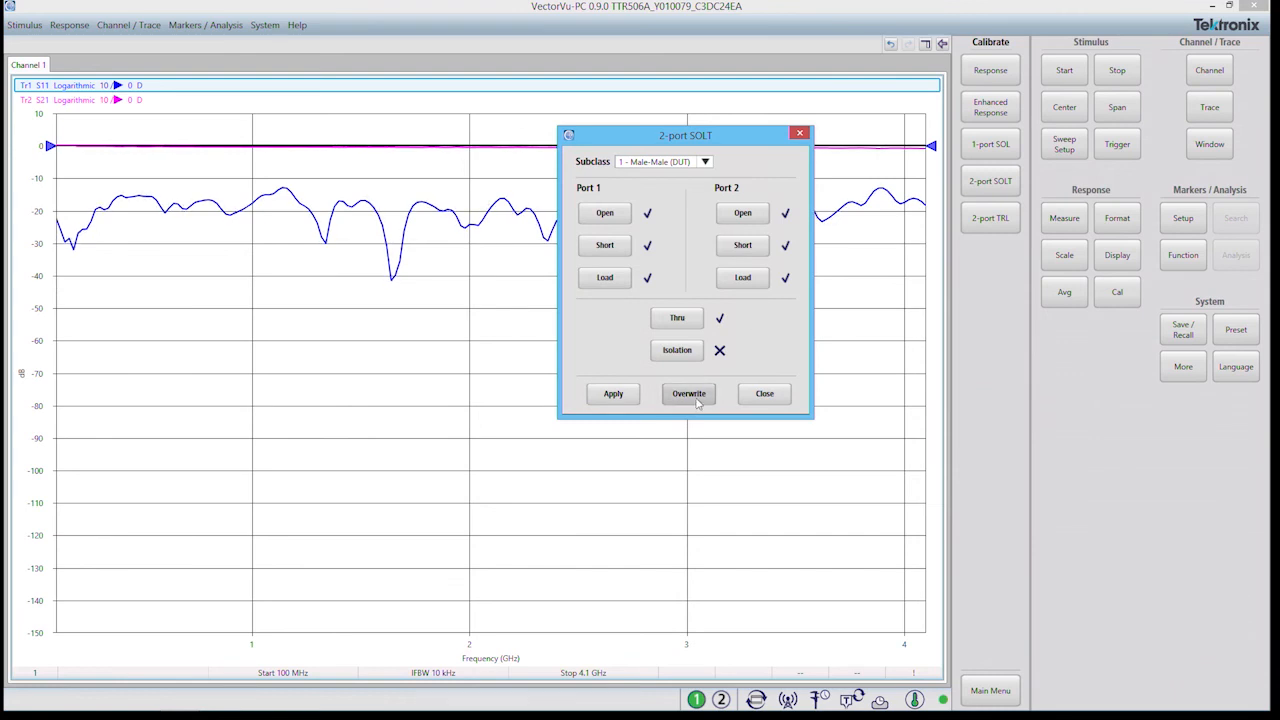
# - Store the new 2-port SOLT calibration by overwriting the existing one
pyautogui.click(688, 392)
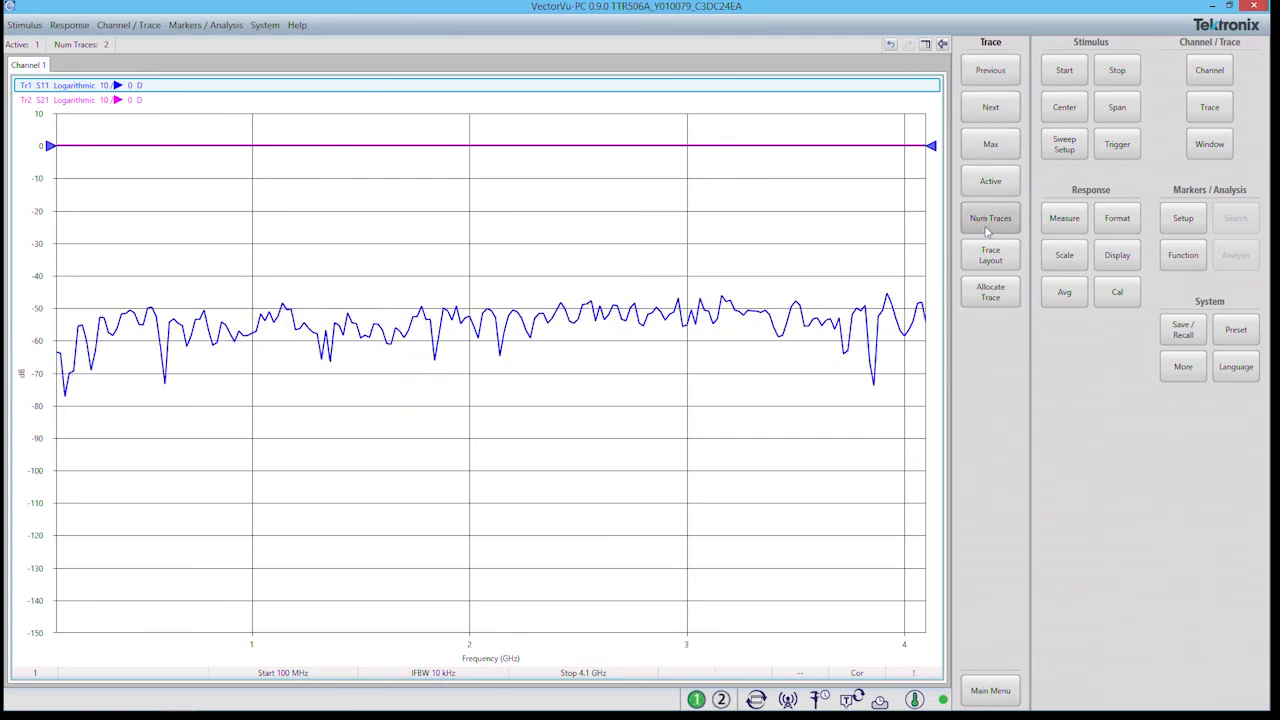
# - Bring up the Num Traces choices for the channel, currently showing two traces
pyautogui.click(990, 218)
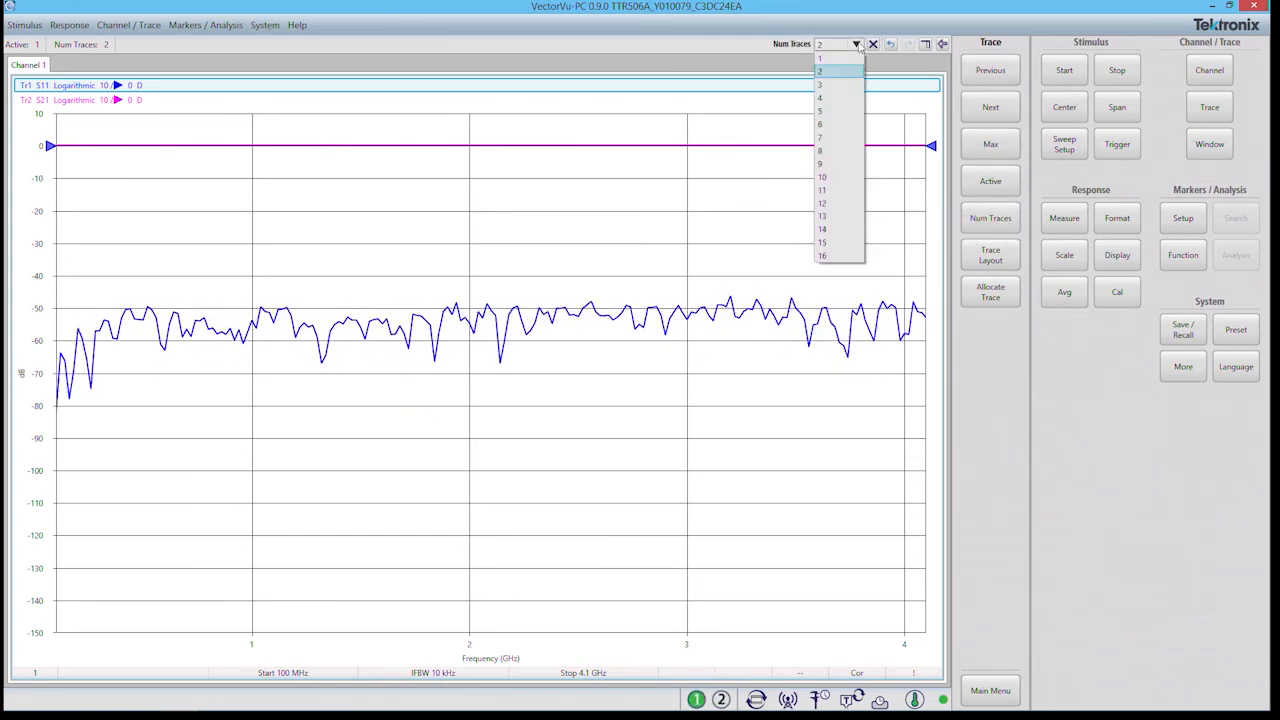